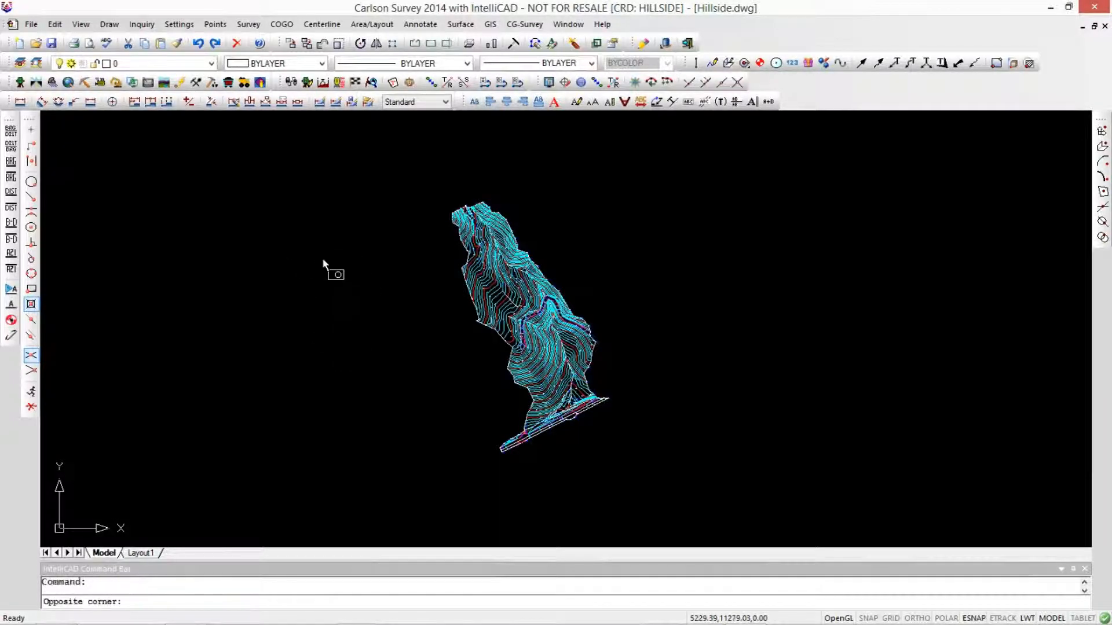
Zoom into the Hillside contour map with a window around the contours.
{"action": "left_click_drag", "start_coordinate": [325, 269], "coordinate": [343, 306]}
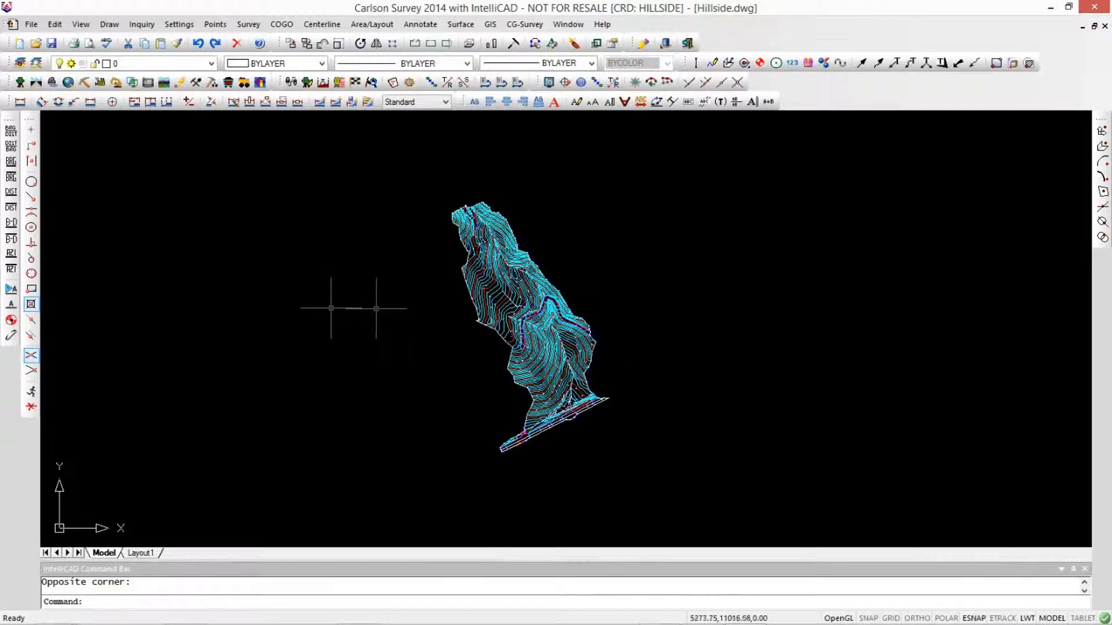
{"action": "mouse_move", "coordinate": [404, 284]}
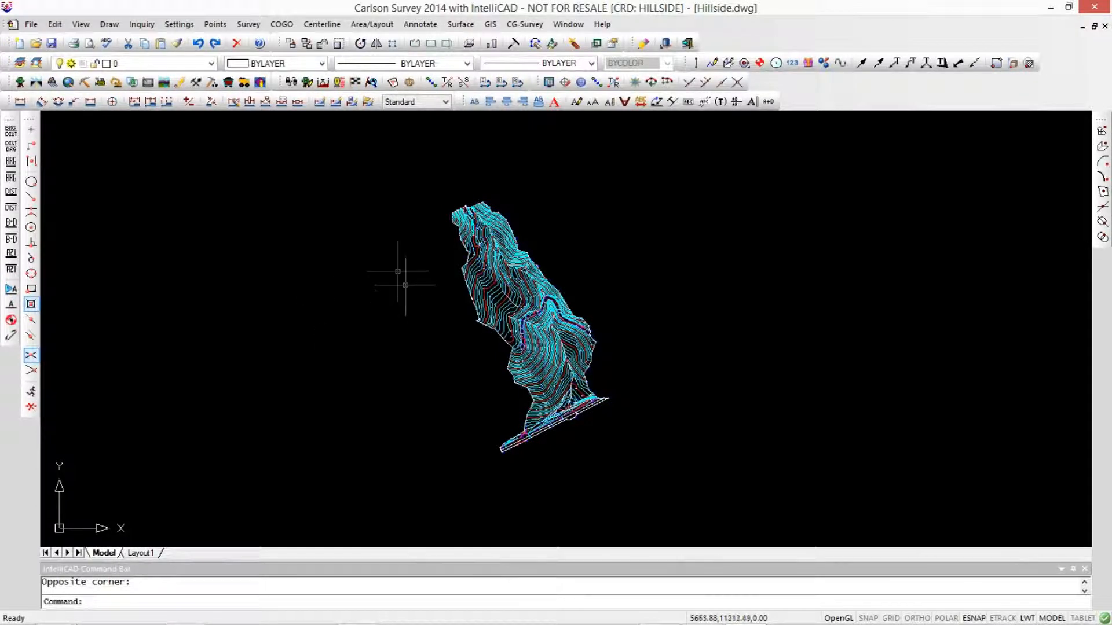
{"action": "mouse_move", "coordinate": [479, 326]}
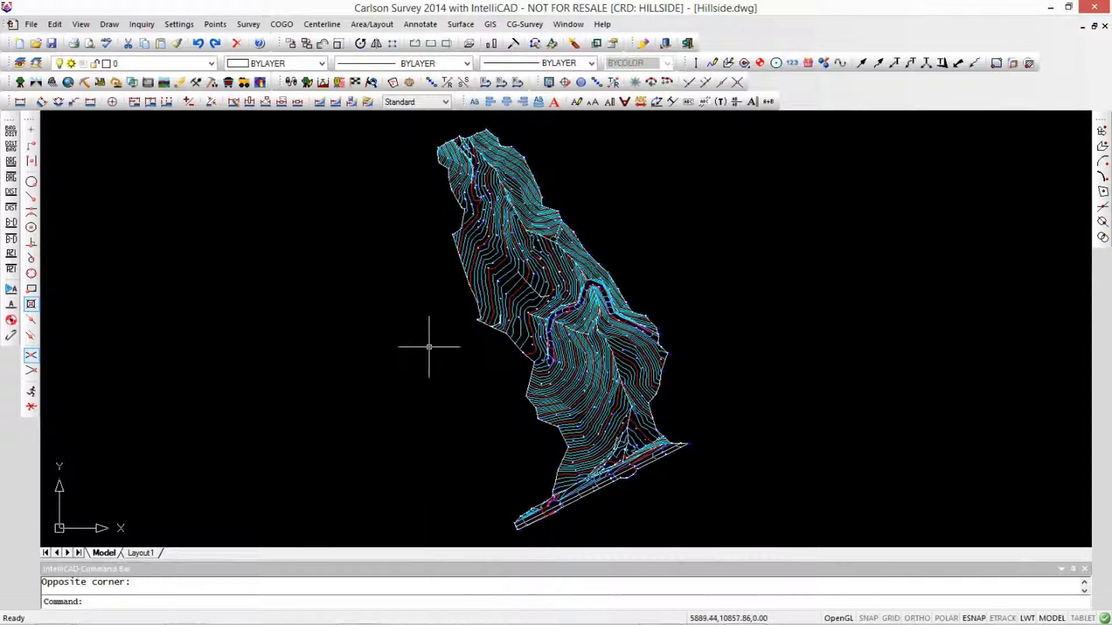
Zoom near survey points 136 and 139 and show the red CTRINDEX contour's editing menu.
{"action": "right_click", "coordinate": [428, 348]}
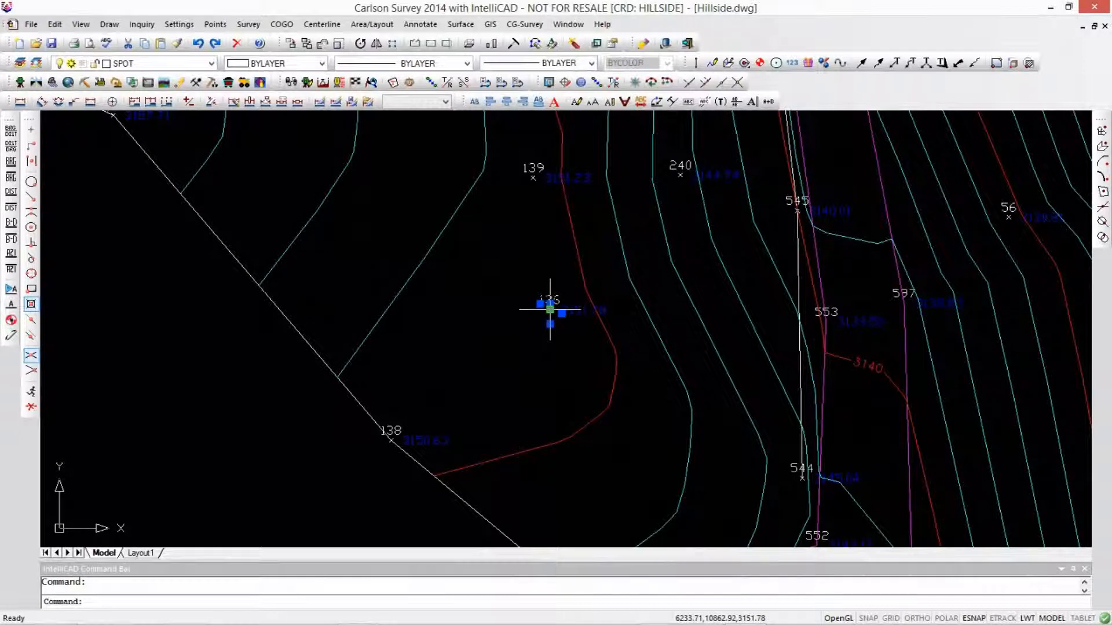
{"action": "right_click", "coordinate": [550, 309]}
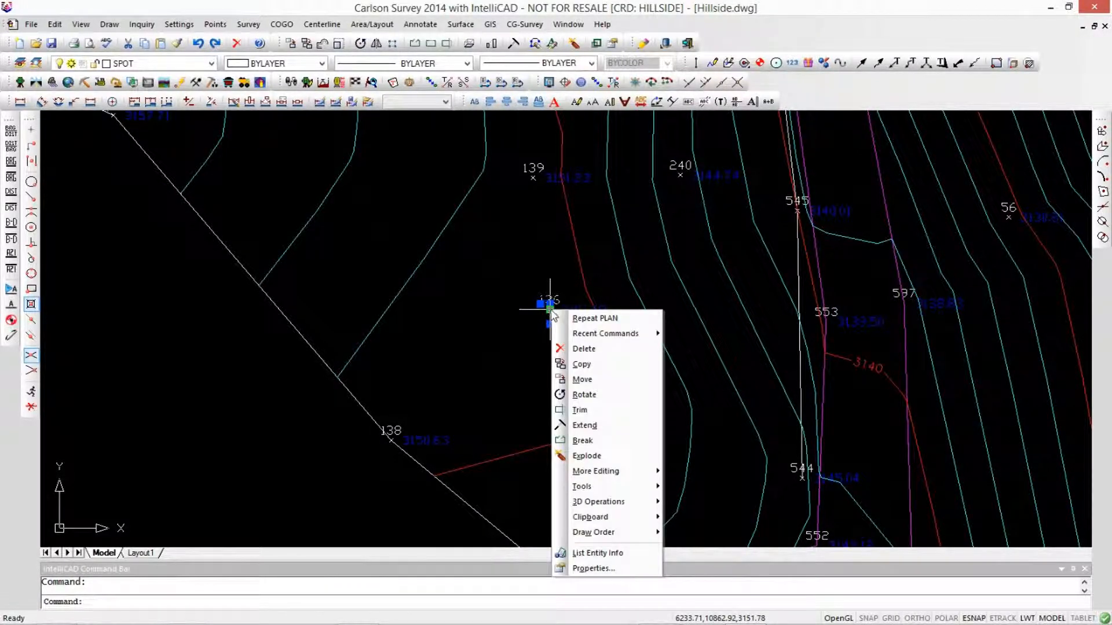
{"action": "mouse_move", "coordinate": [593, 568]}
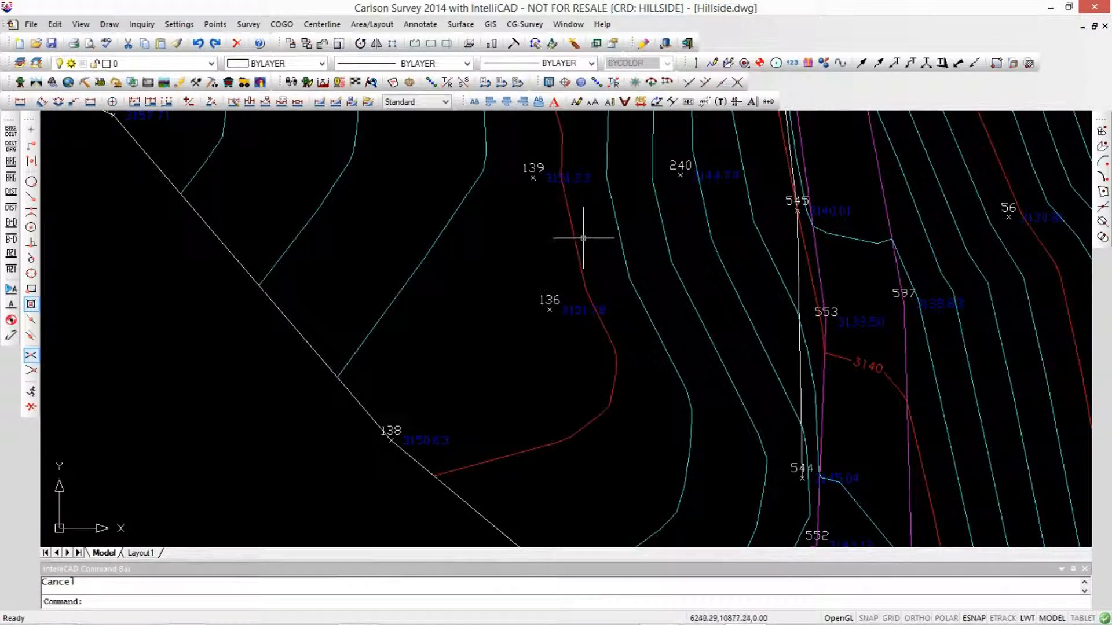
{"action": "right_click", "coordinate": [582, 246]}
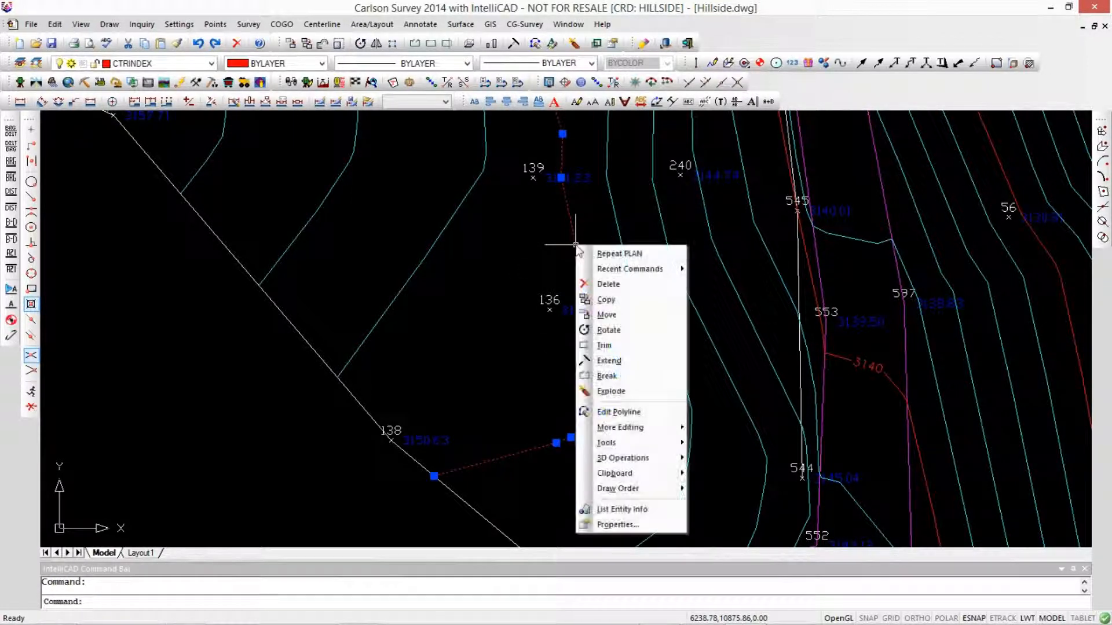
{"action": "mouse_move", "coordinate": [619, 412]}
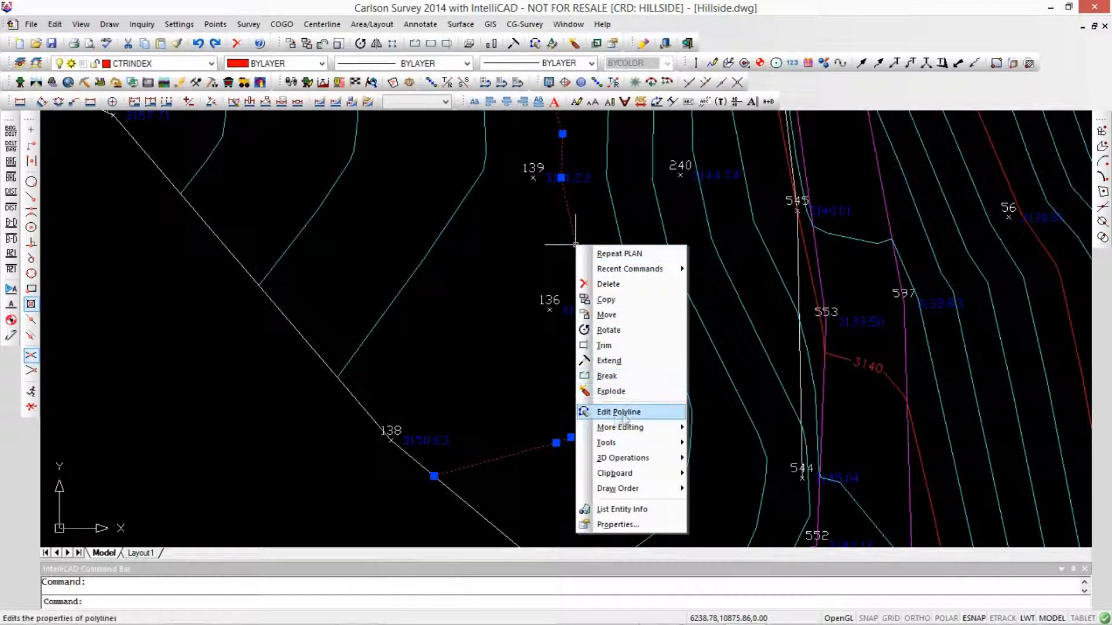
{"action": "mouse_move", "coordinate": [626, 416]}
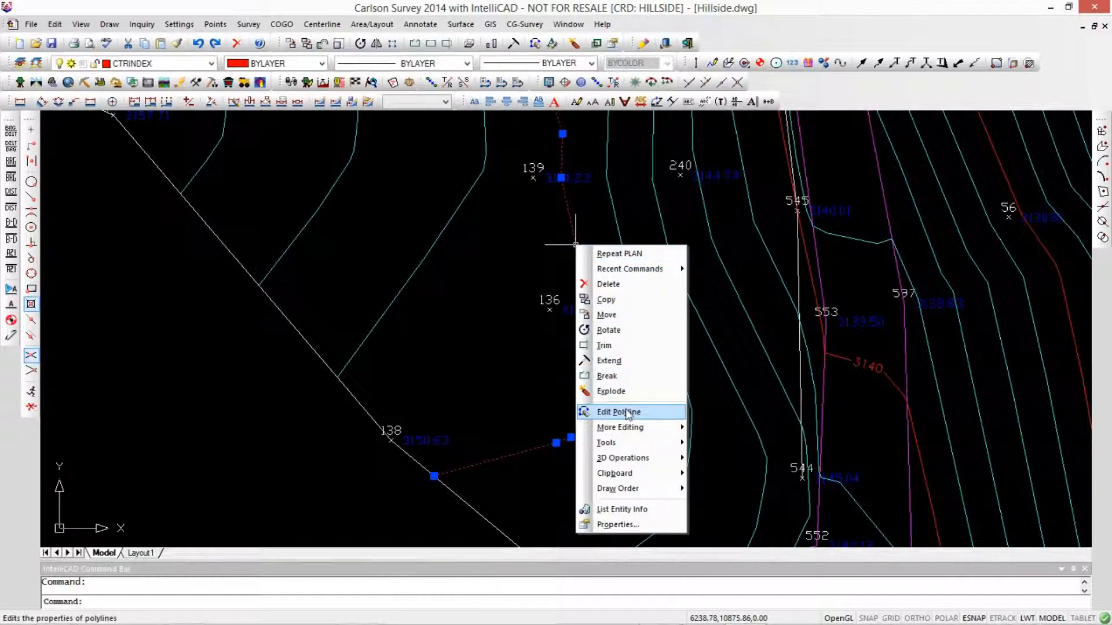
{"action": "mouse_move", "coordinate": [617, 525]}
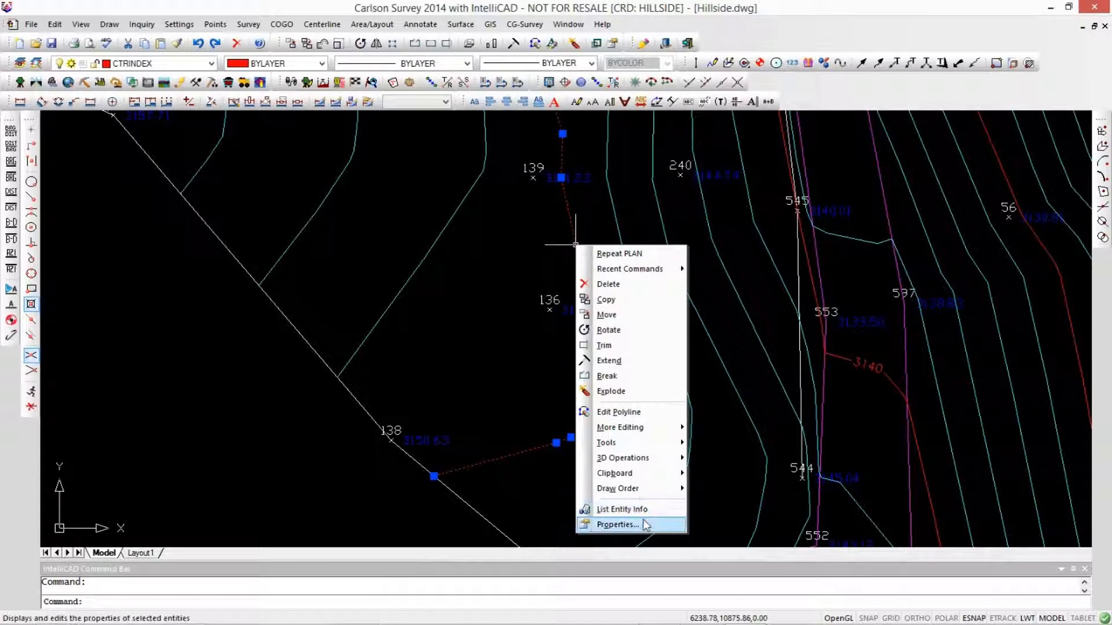
{"action": "mouse_move", "coordinate": [606, 314]}
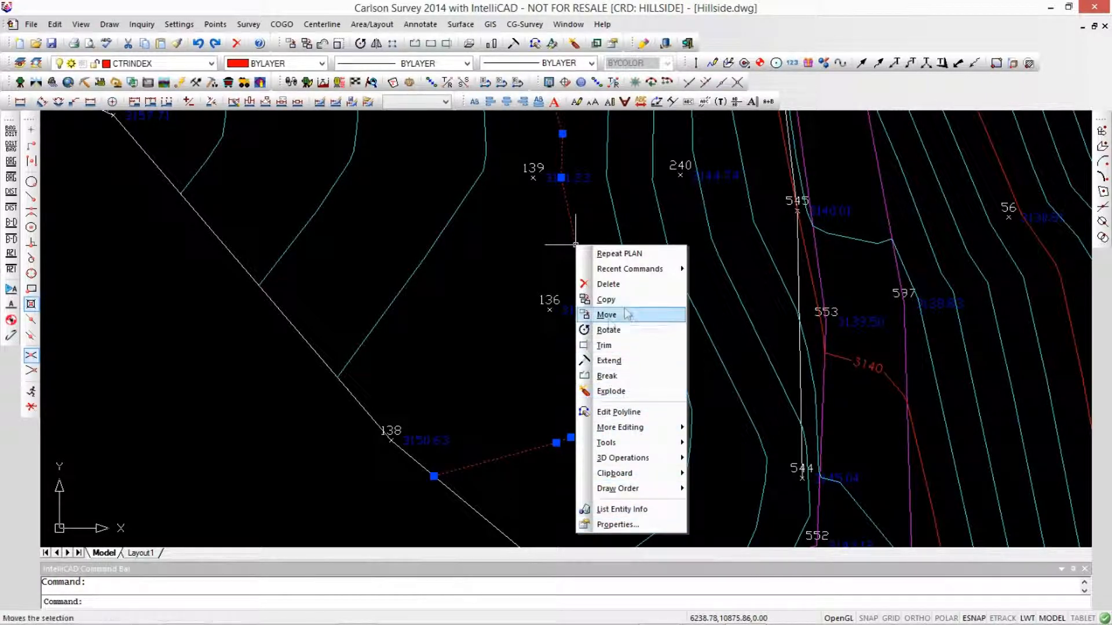
{"action": "mouse_move", "coordinate": [498, 345]}
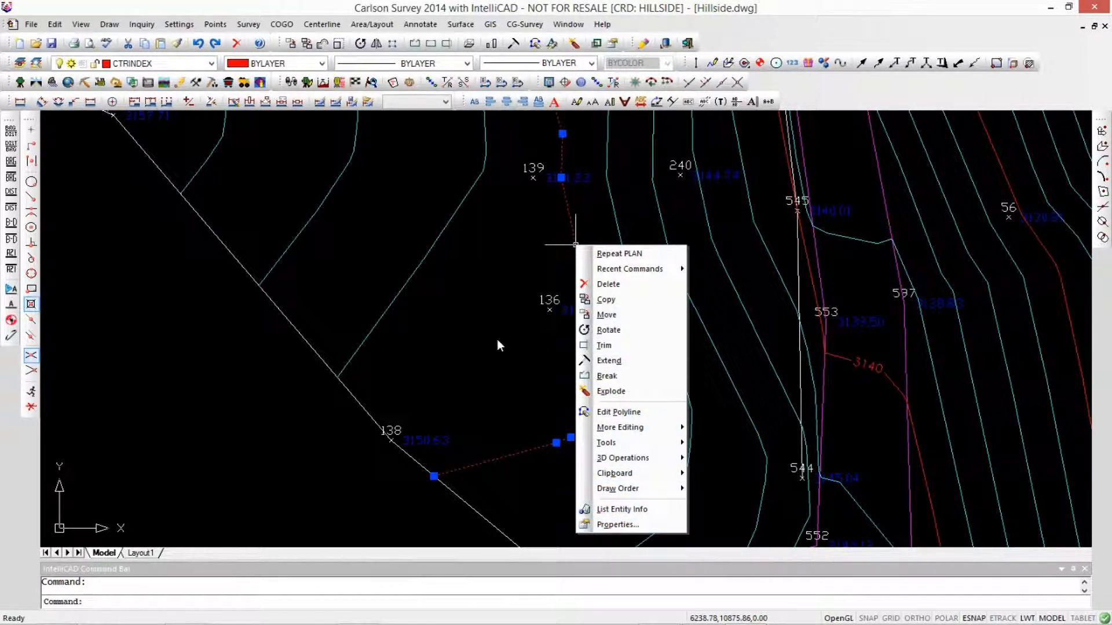
Dismiss the index contour's editing options and clear the selection.
{"action": "key", "text": "Escape"}
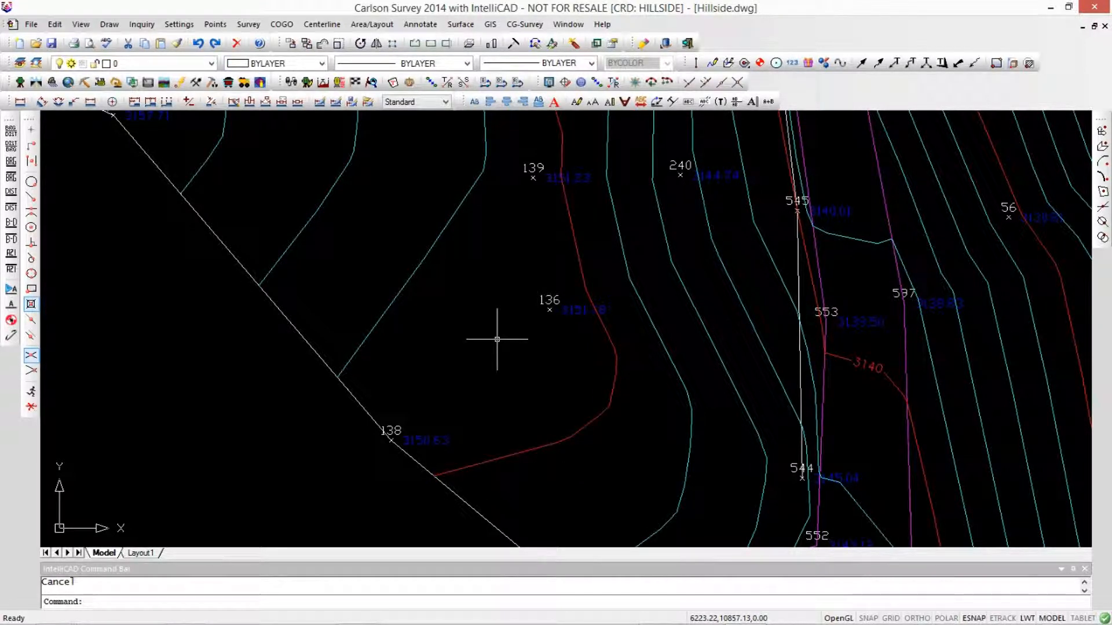
{"action": "mouse_move", "coordinate": [487, 338]}
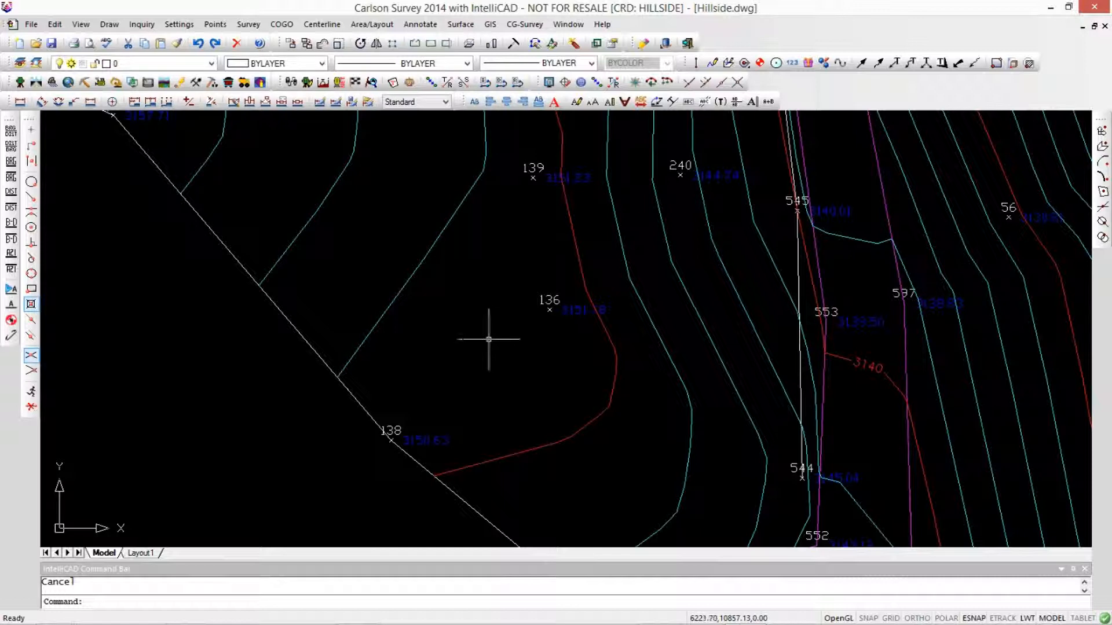
{"action": "mouse_move", "coordinate": [487, 339]}
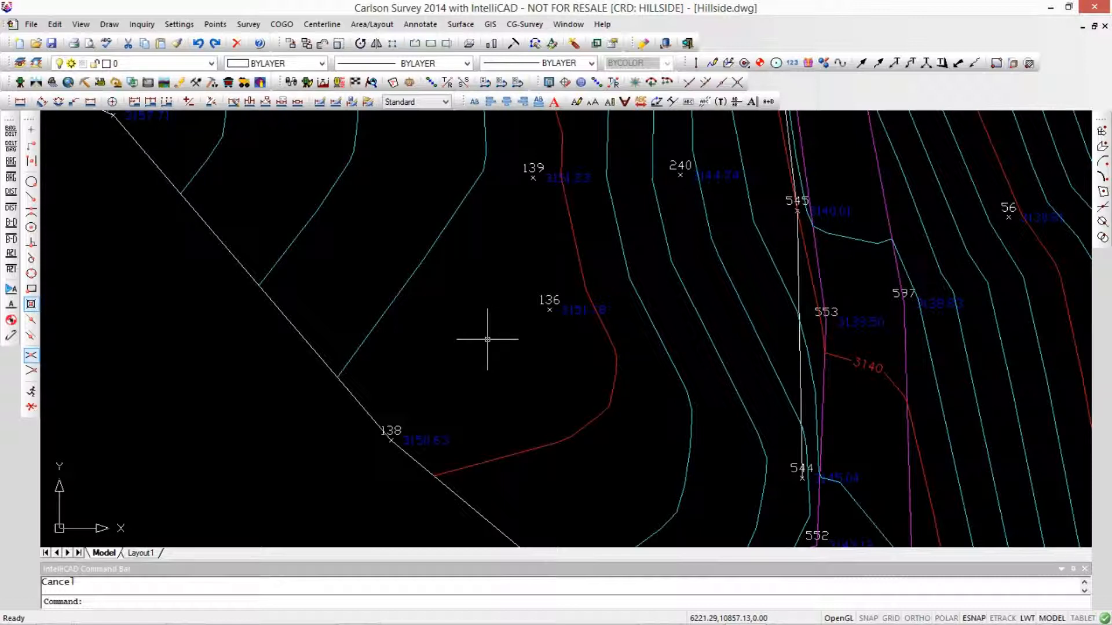
{"action": "mouse_move", "coordinate": [332, 328]}
{"action": "type", "text": "mbu"}
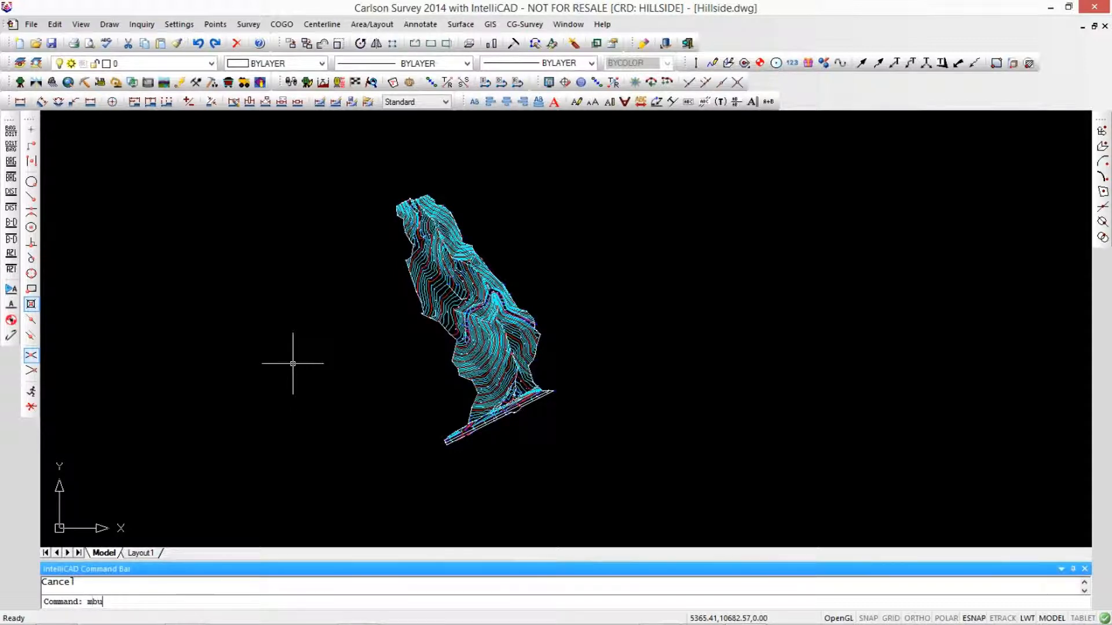
Set the MBUTTONPAN variable to on for middle-button panning.
{"action": "type", "text": "ttonpa"}
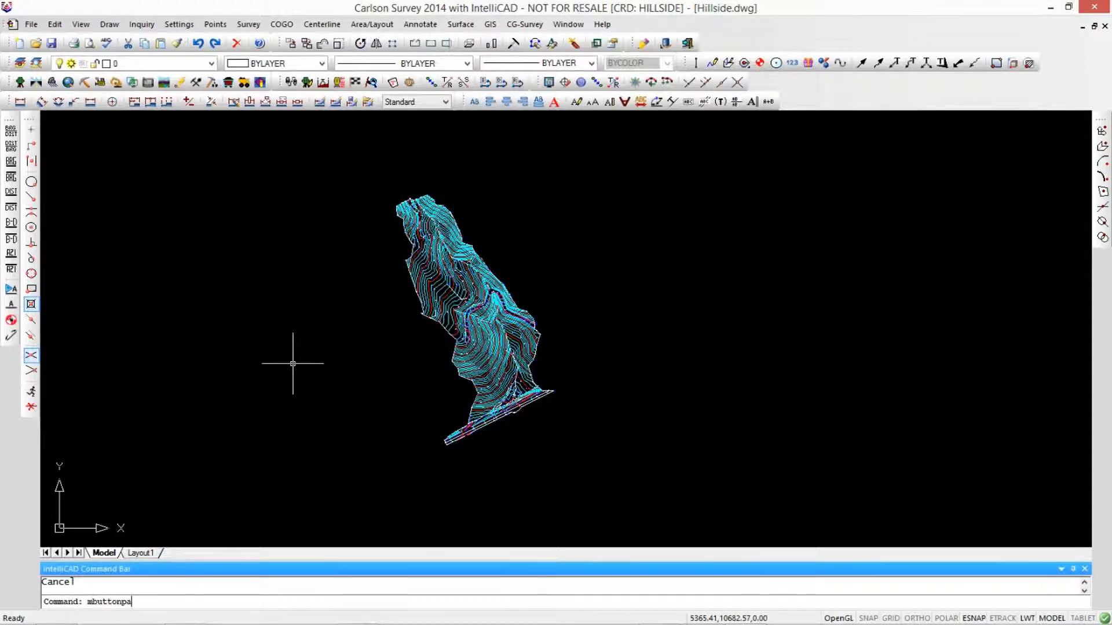
{"action": "key", "text": "Return"}
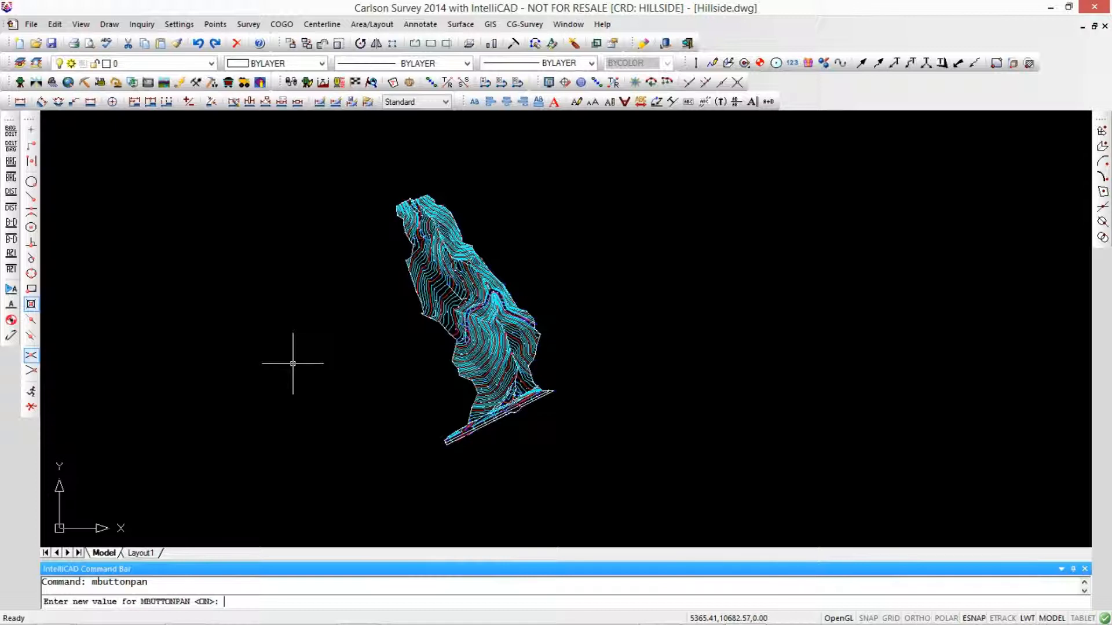
{"action": "type", "text": "o"}
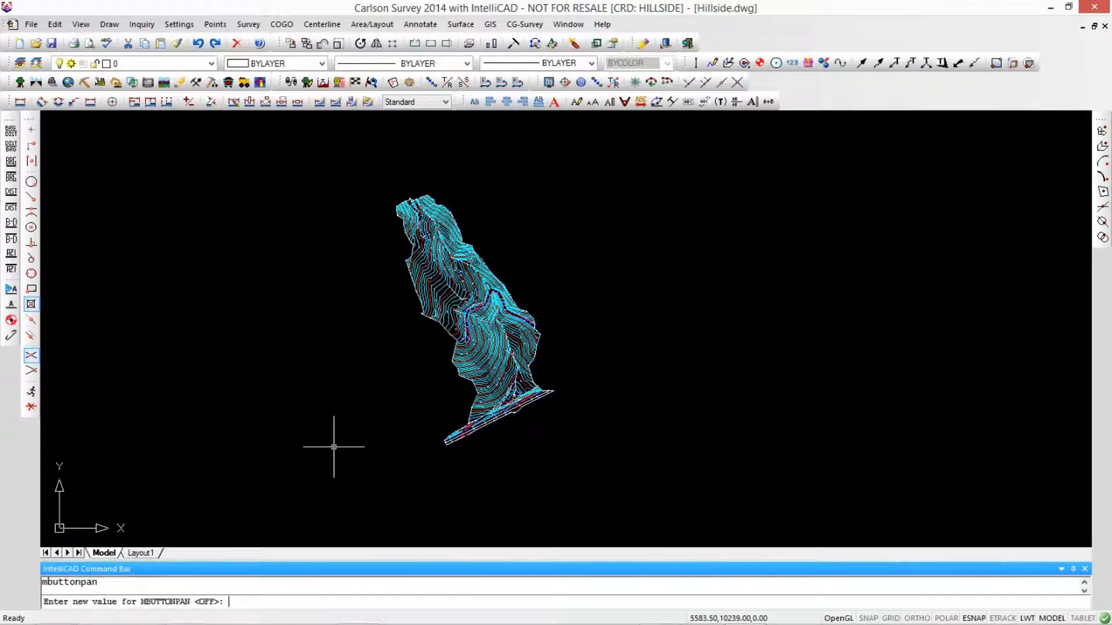
{"action": "type", "text": "o"}
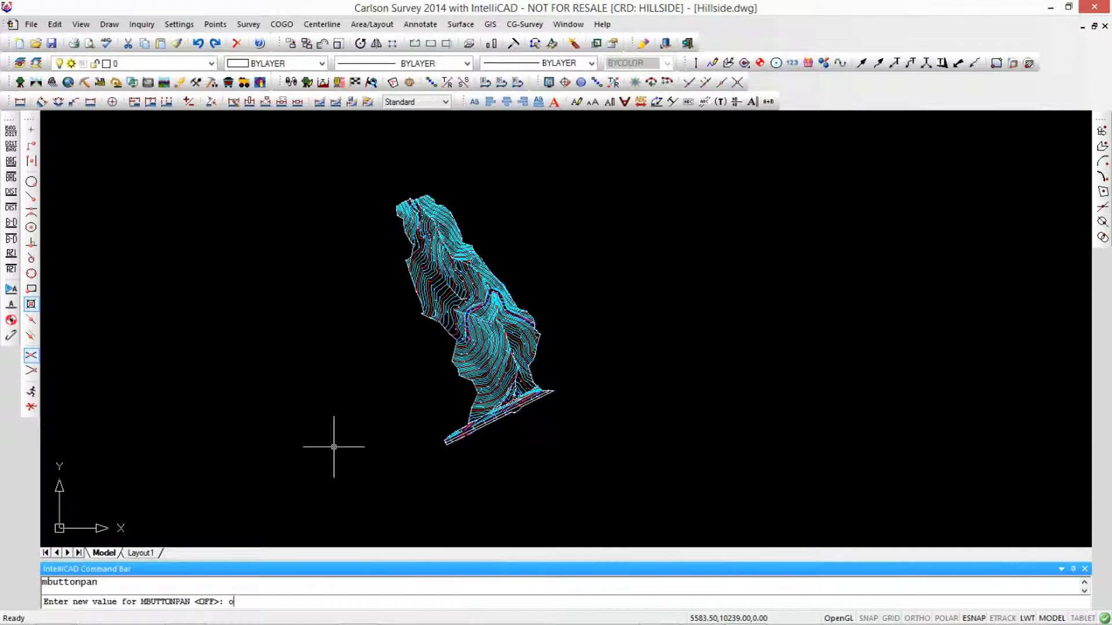
{"action": "key", "text": "Return"}
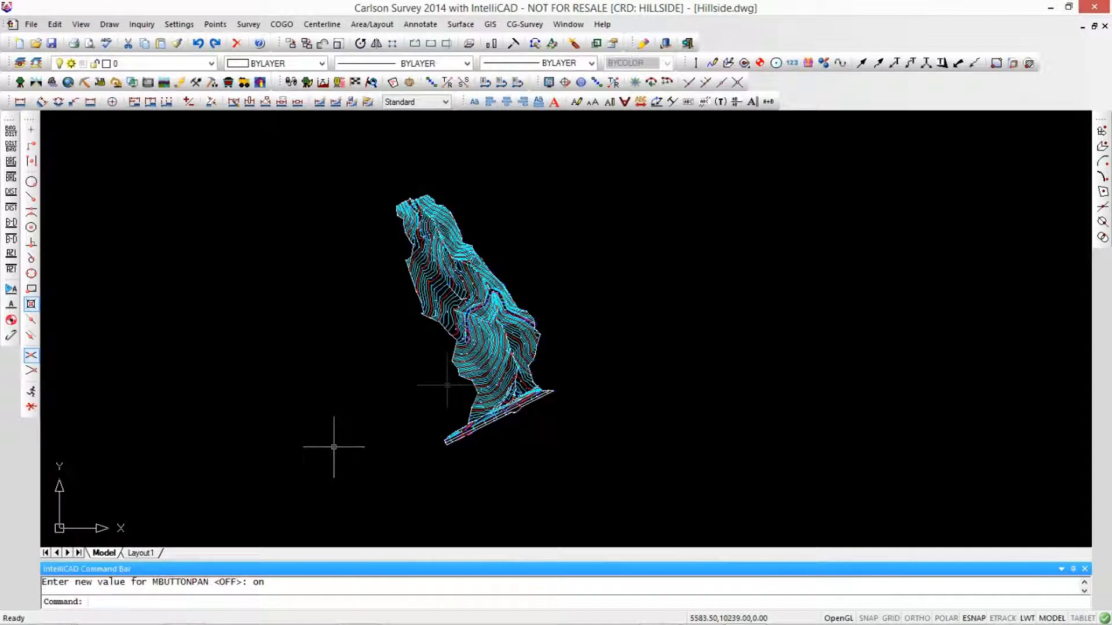
{"action": "mouse_move", "coordinate": [454, 361]}
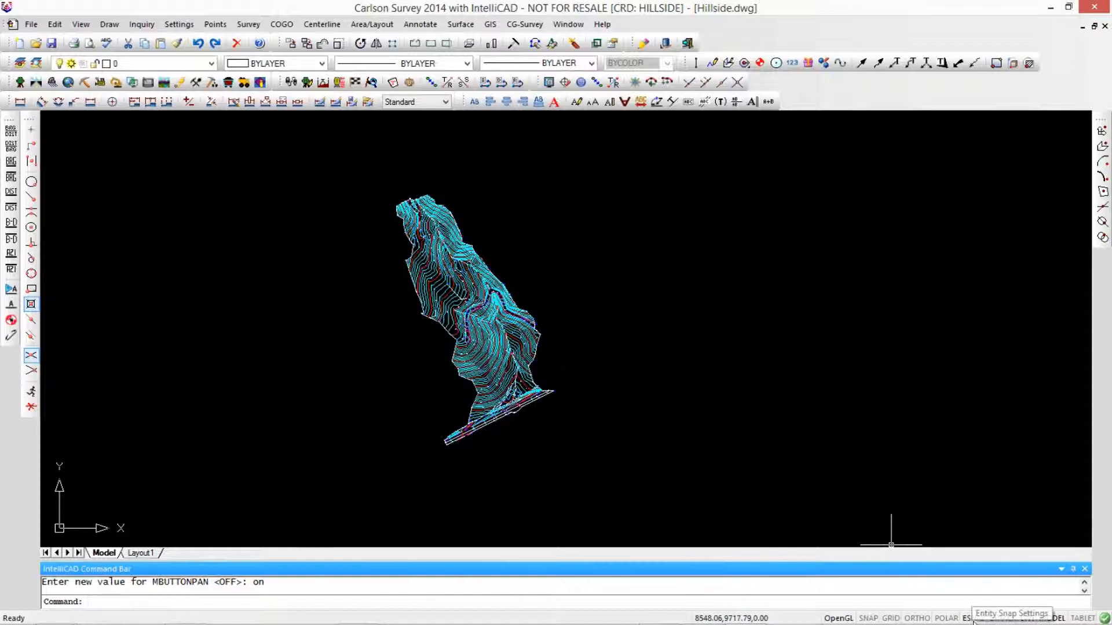
{"action": "right_click", "coordinate": [1013, 618]}
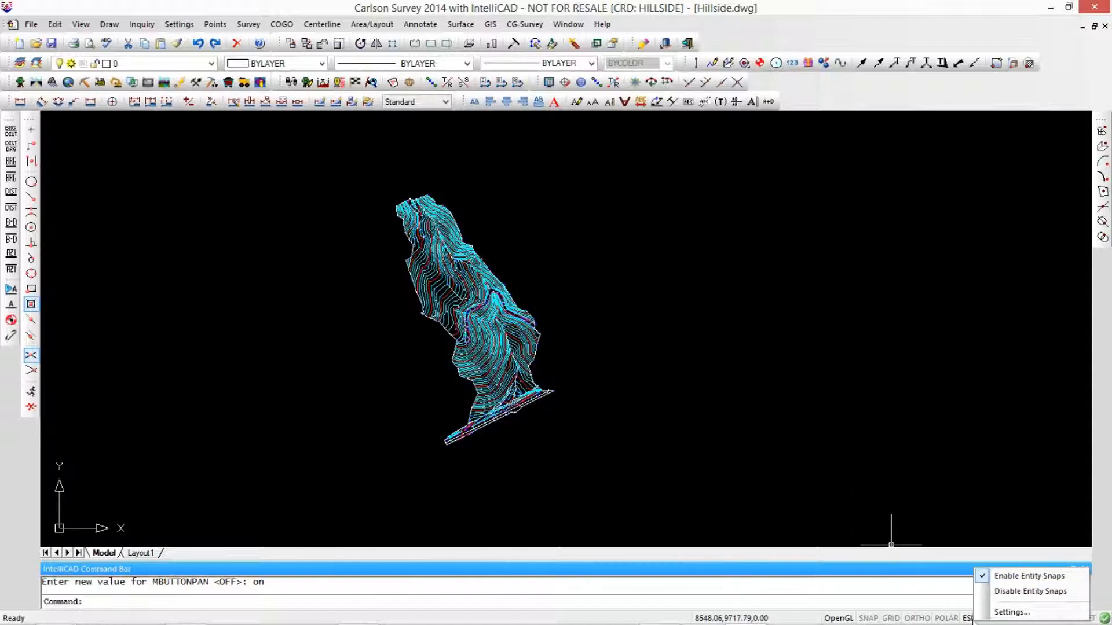
{"action": "left_click", "coordinate": [1010, 612]}
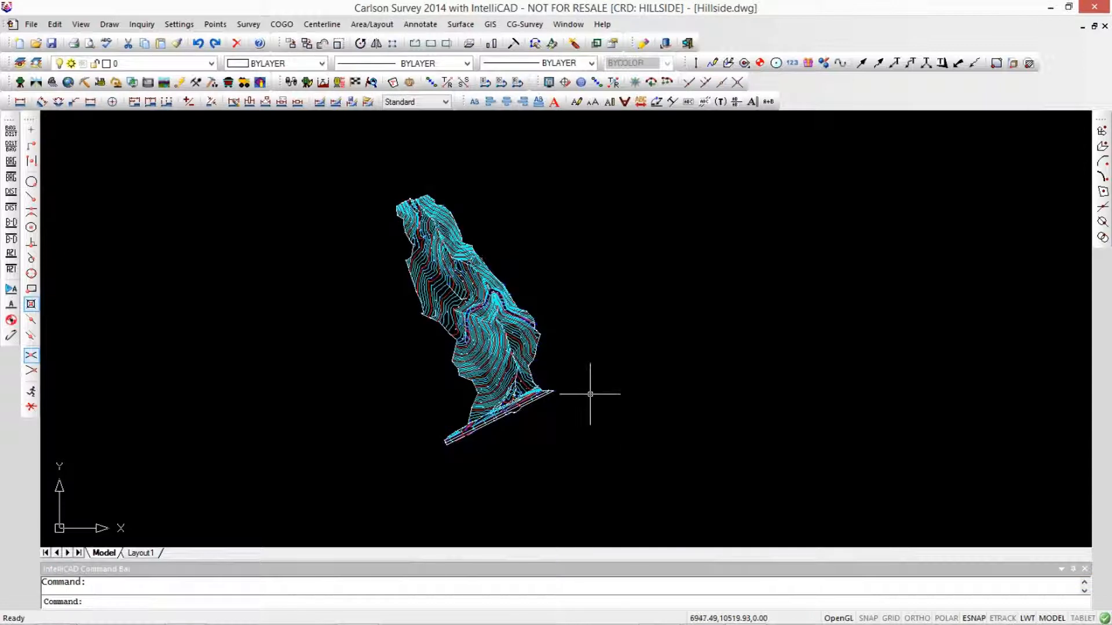
{"action": "mouse_move", "coordinate": [559, 382]}
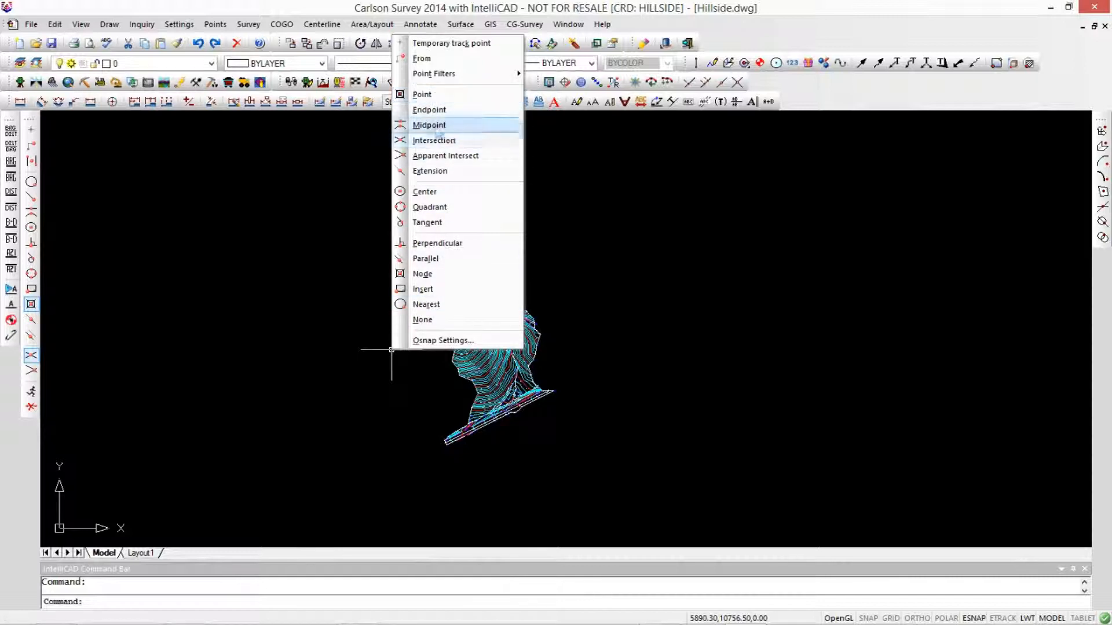
{"action": "mouse_move", "coordinate": [429, 109]}
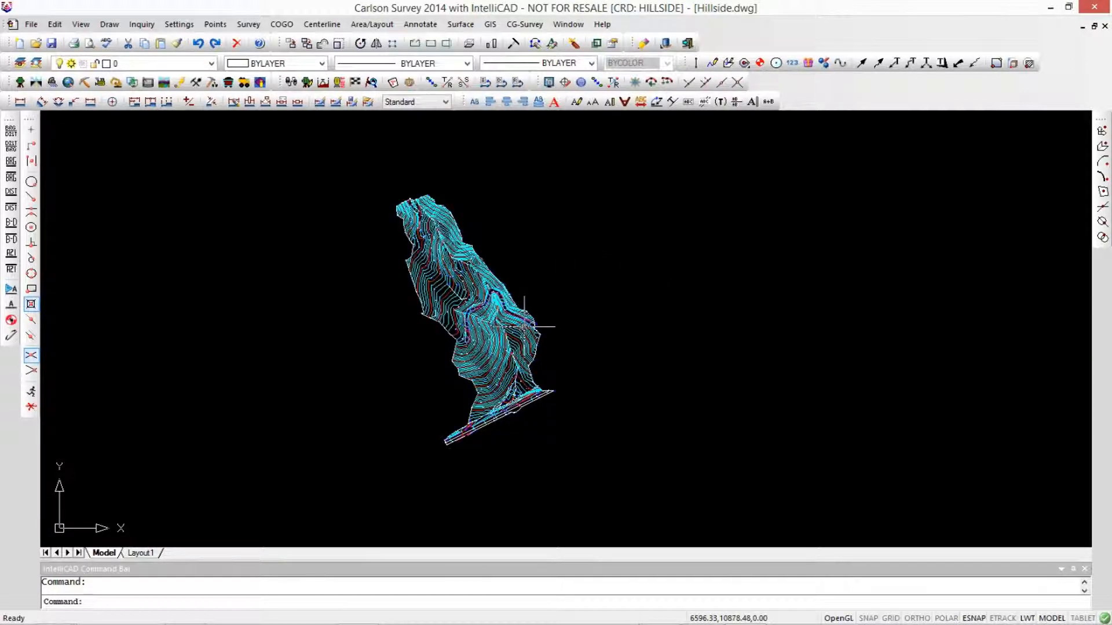
{"action": "mouse_move", "coordinate": [347, 330]}
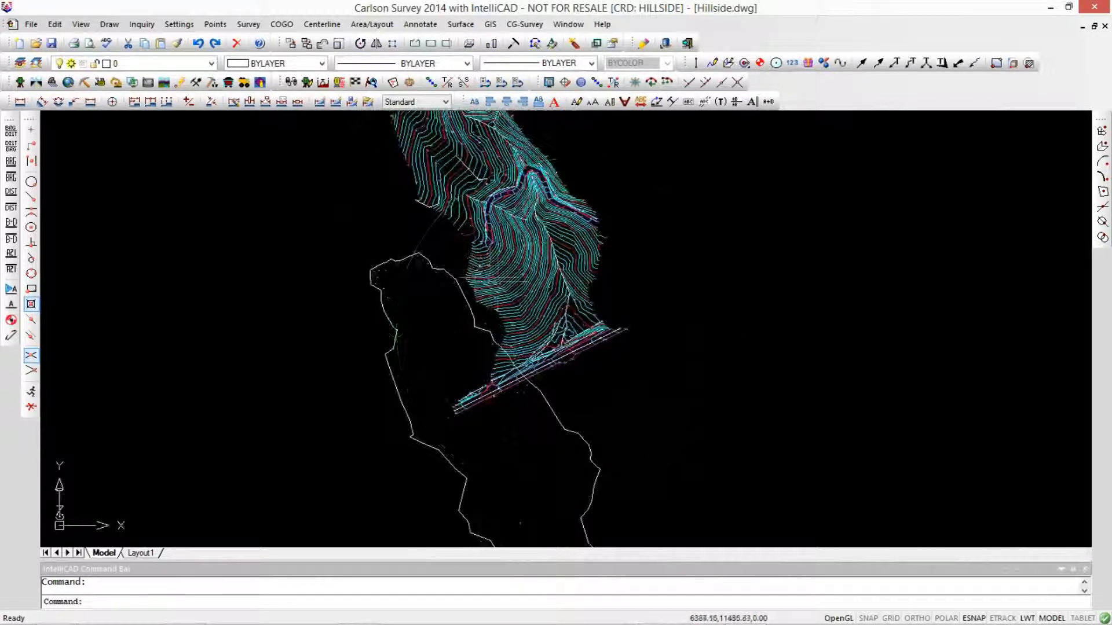
Zoom out with the mouse wheel to show the tilted hillside drawing.
{"action": "scroll", "scroll_direction": "down", "scroll_amount": 3}
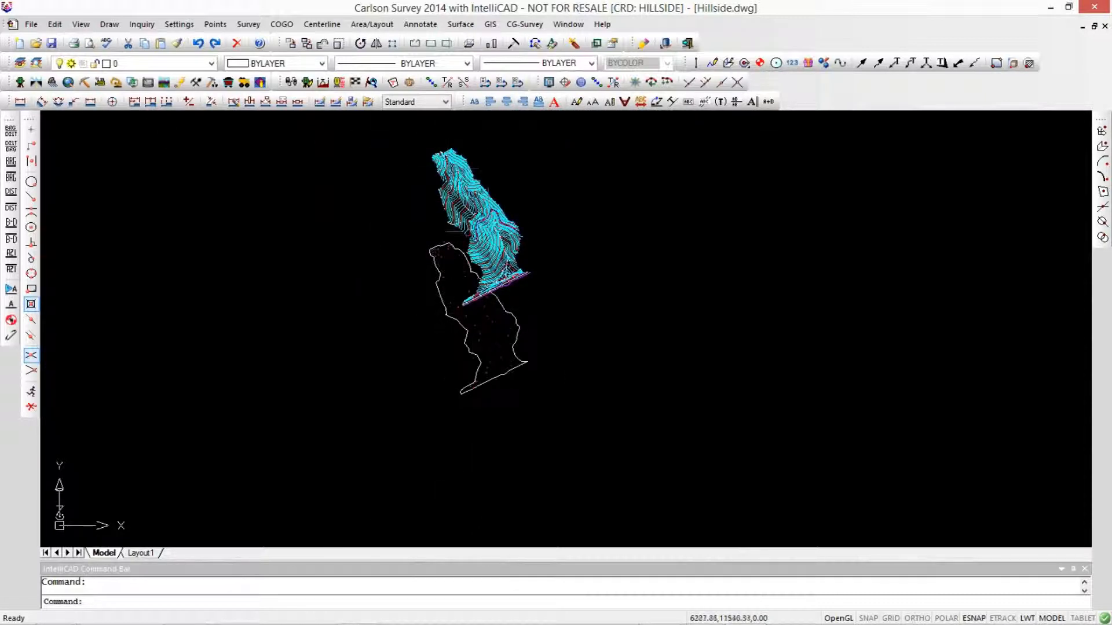
{"action": "mouse_move", "coordinate": [458, 234]}
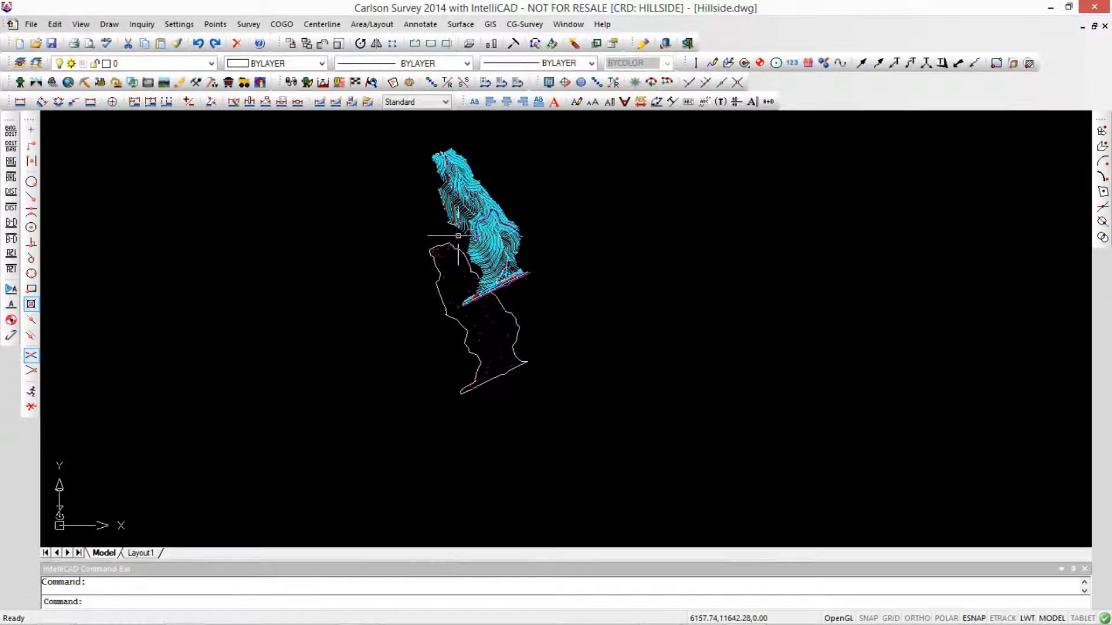
{"action": "mouse_move", "coordinate": [279, 326]}
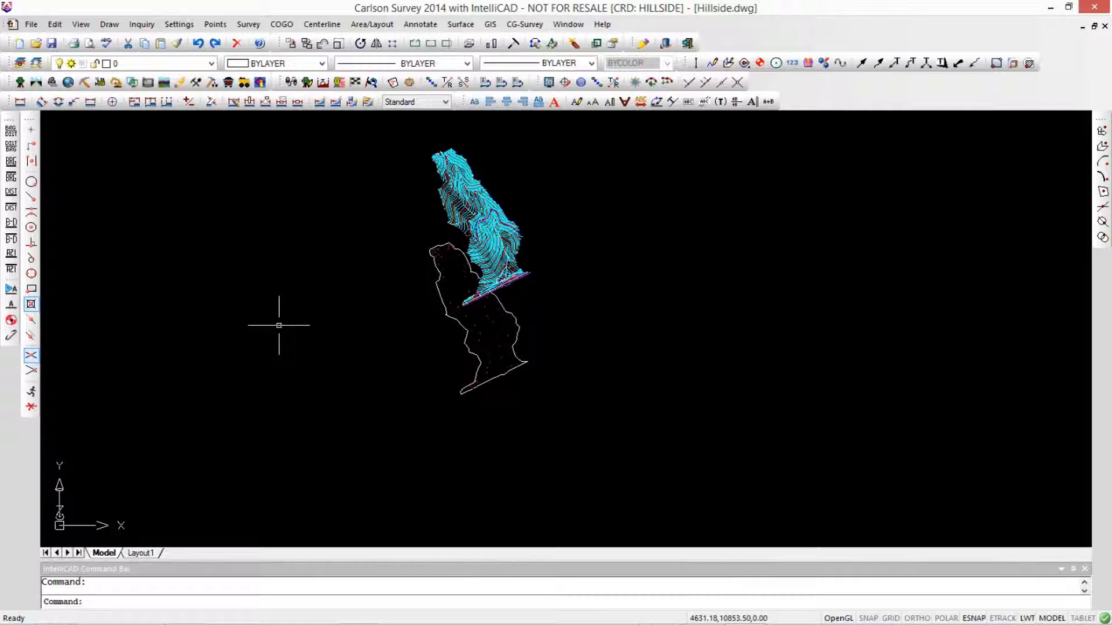
{"action": "mouse_move", "coordinate": [221, 514]}
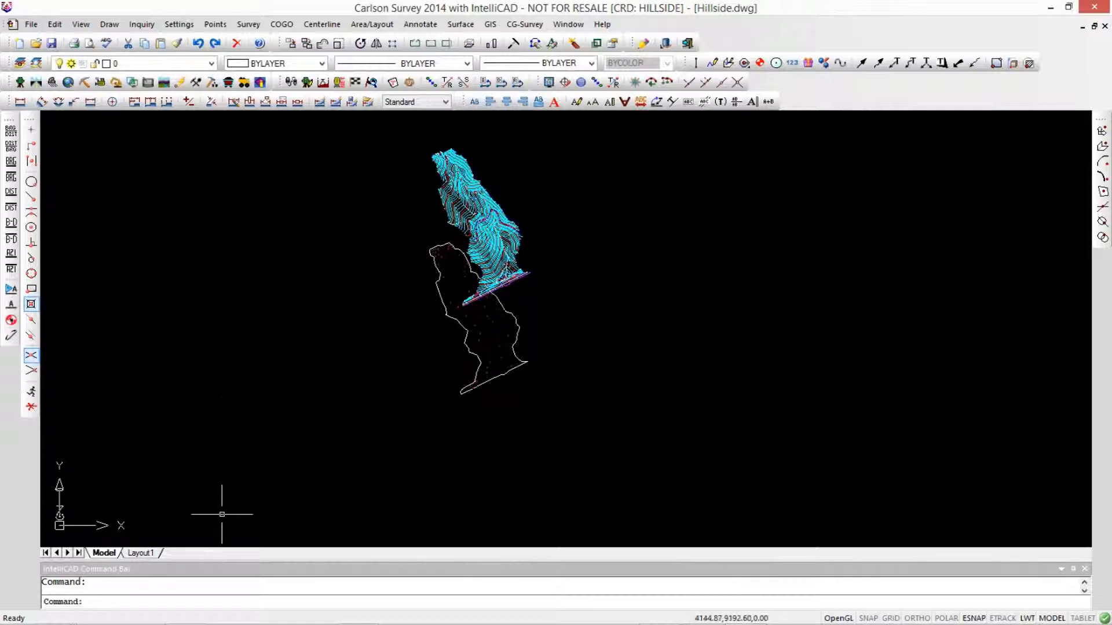
{"action": "mouse_move", "coordinate": [242, 476]}
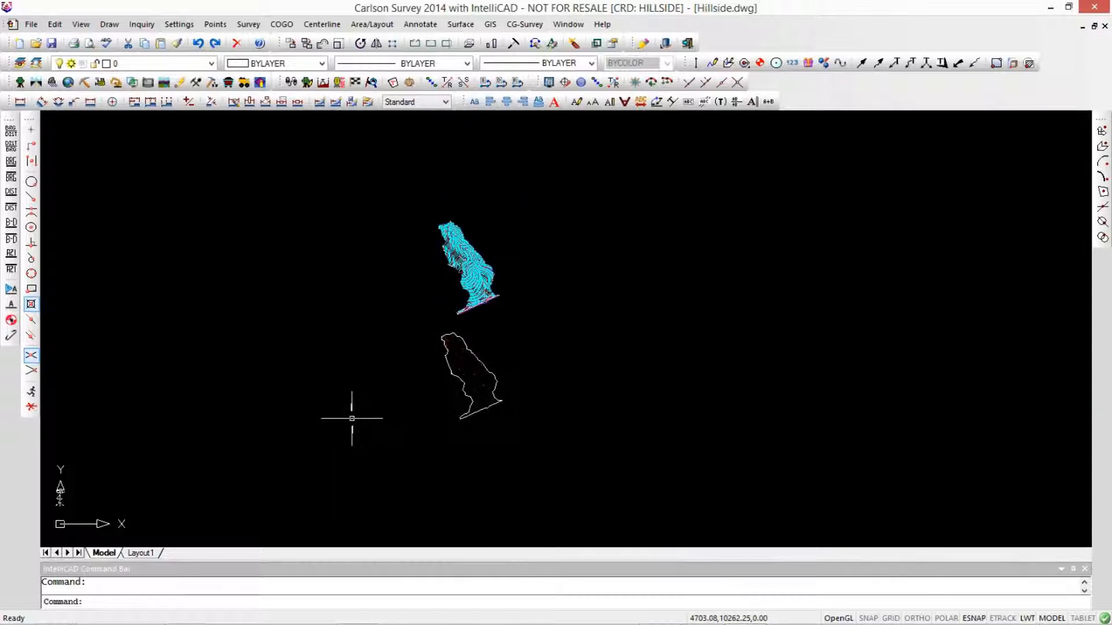
{"action": "mouse_move", "coordinate": [344, 404]}
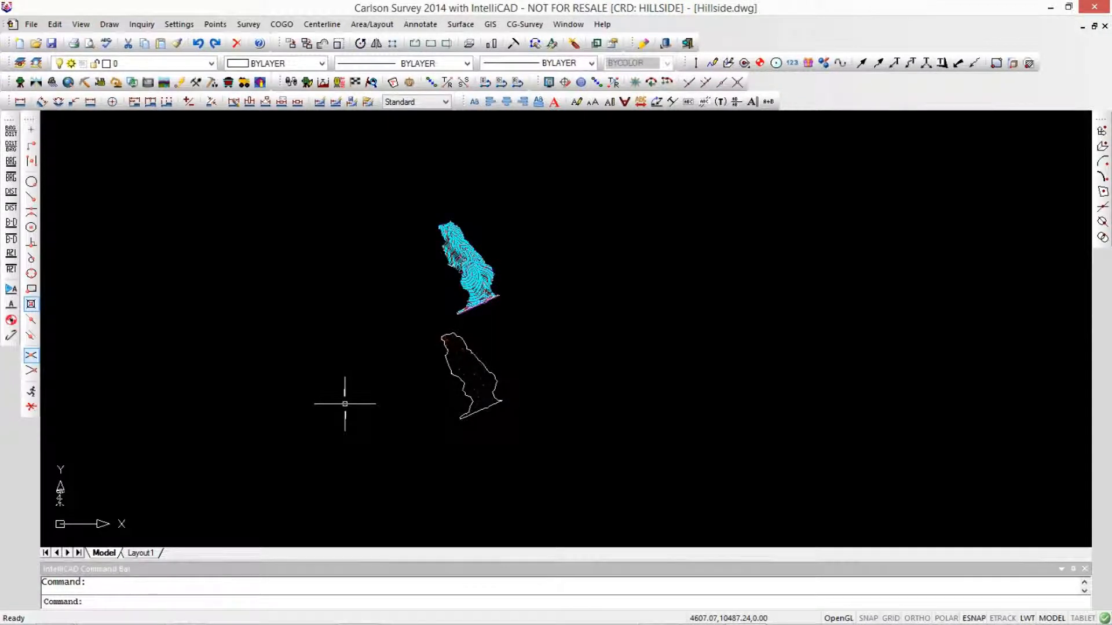
{"action": "mouse_move", "coordinate": [361, 387]}
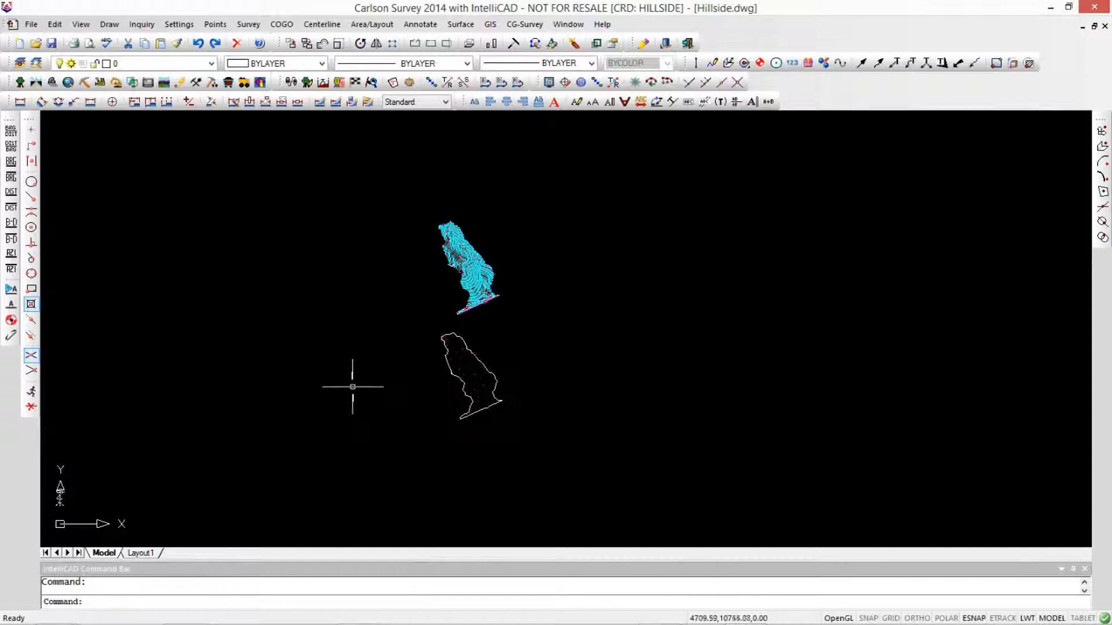
{"action": "mouse_move", "coordinate": [474, 301]}
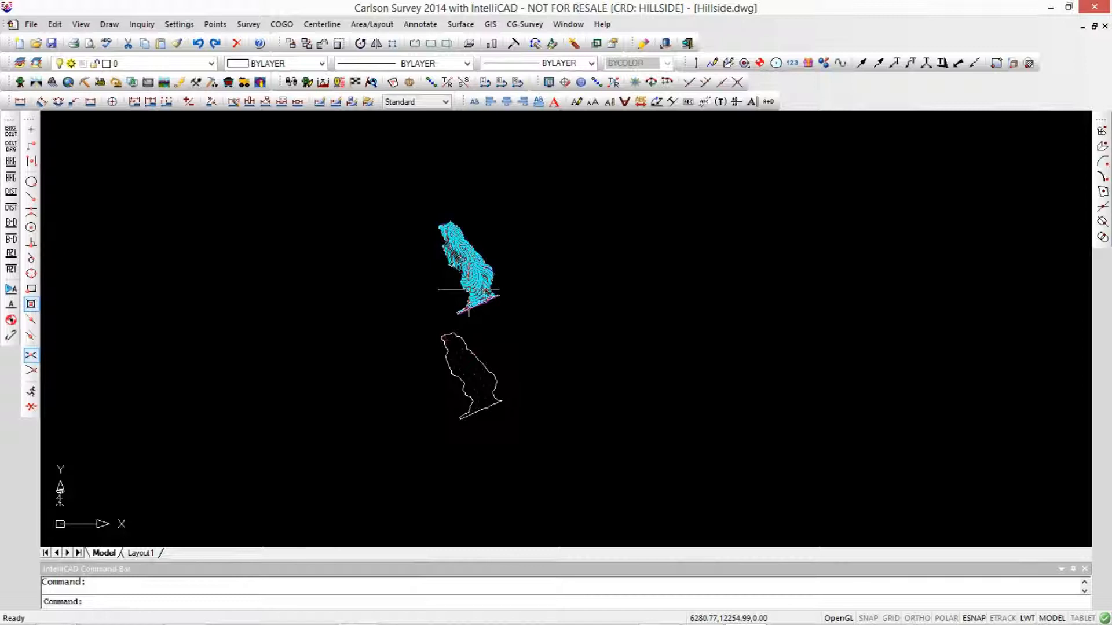
Run PLAN with the World option to restore the plan view.
{"action": "type", "text": "plan"}
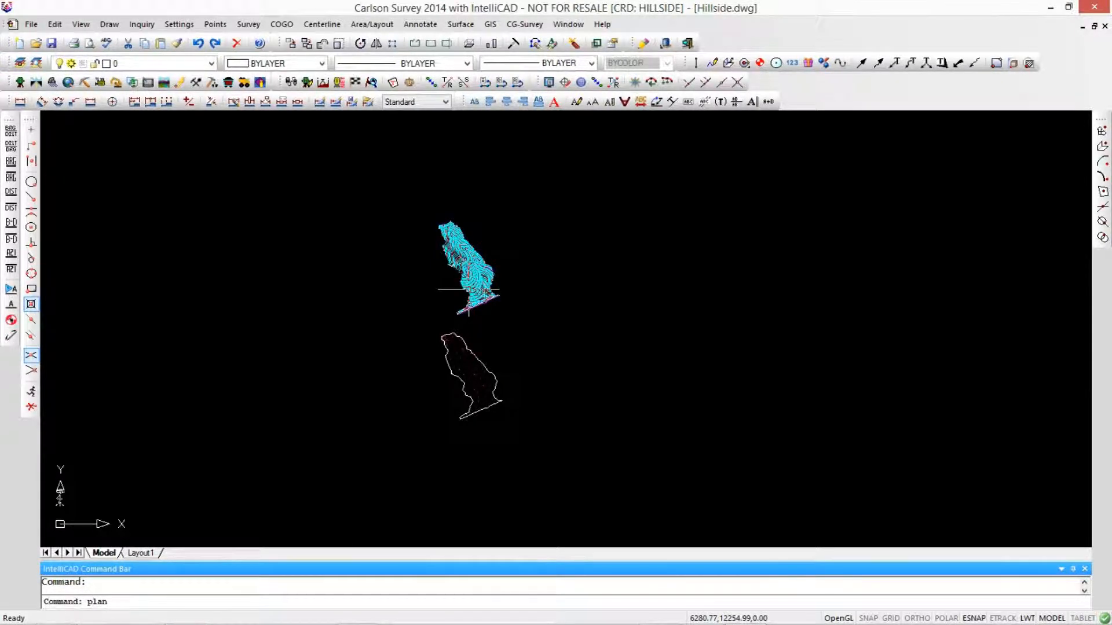
{"action": "key", "text": "Enter"}
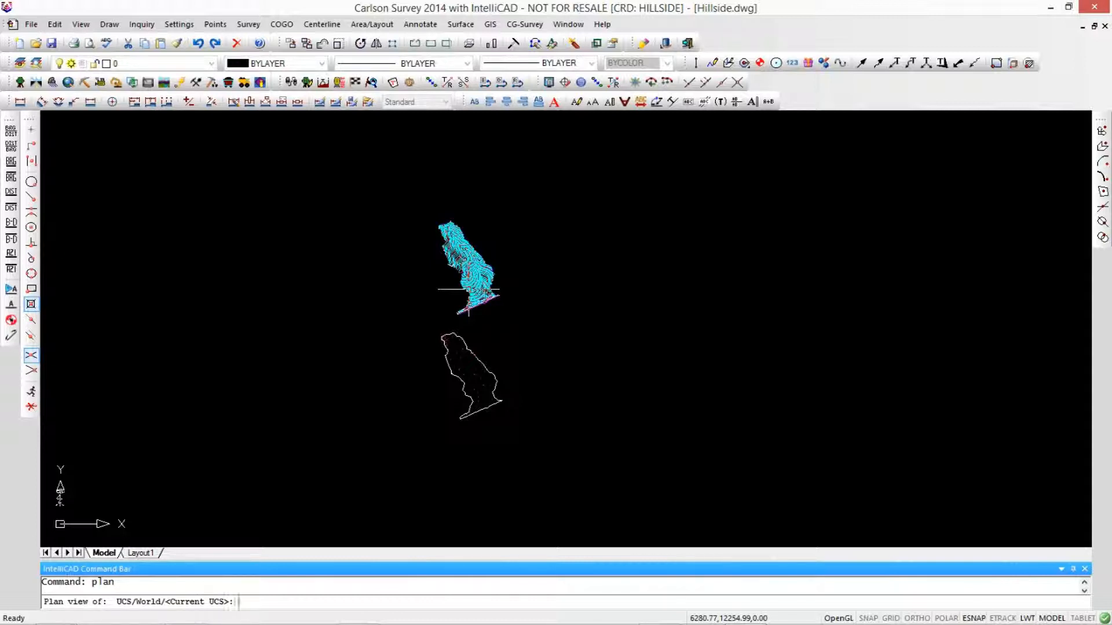
{"action": "type", "text": "w"}
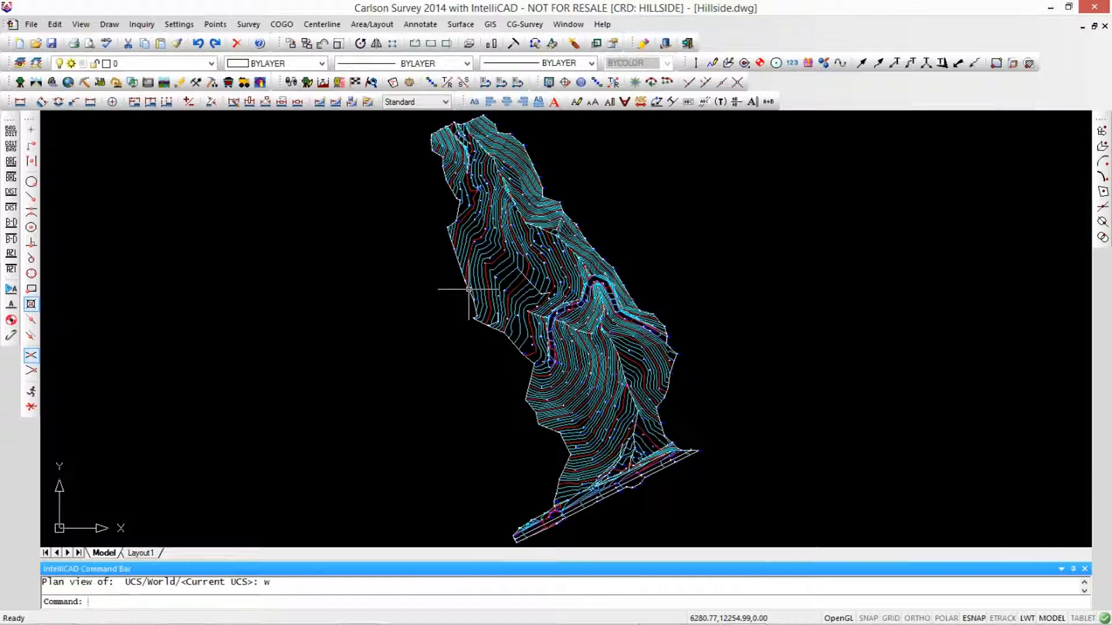
{"action": "mouse_move", "coordinate": [372, 287]}
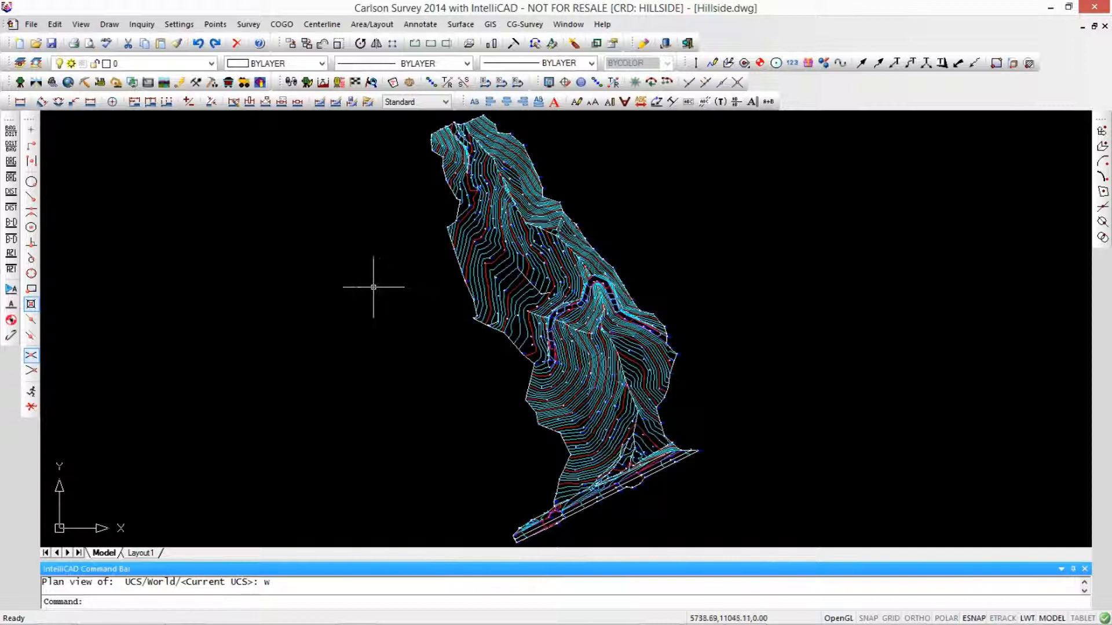